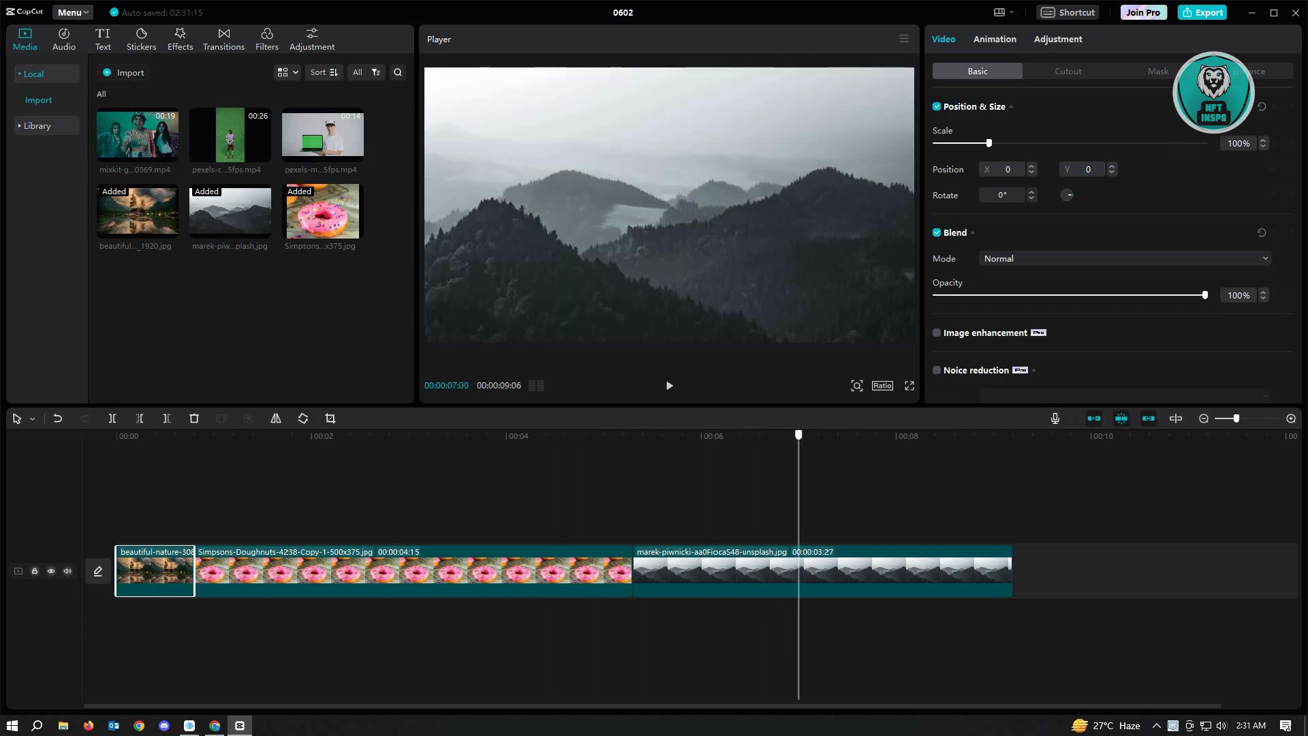
Set the default image duration to 3 seconds in Settings > Edit and save
left_click_drag(797, 435, 771, 435)
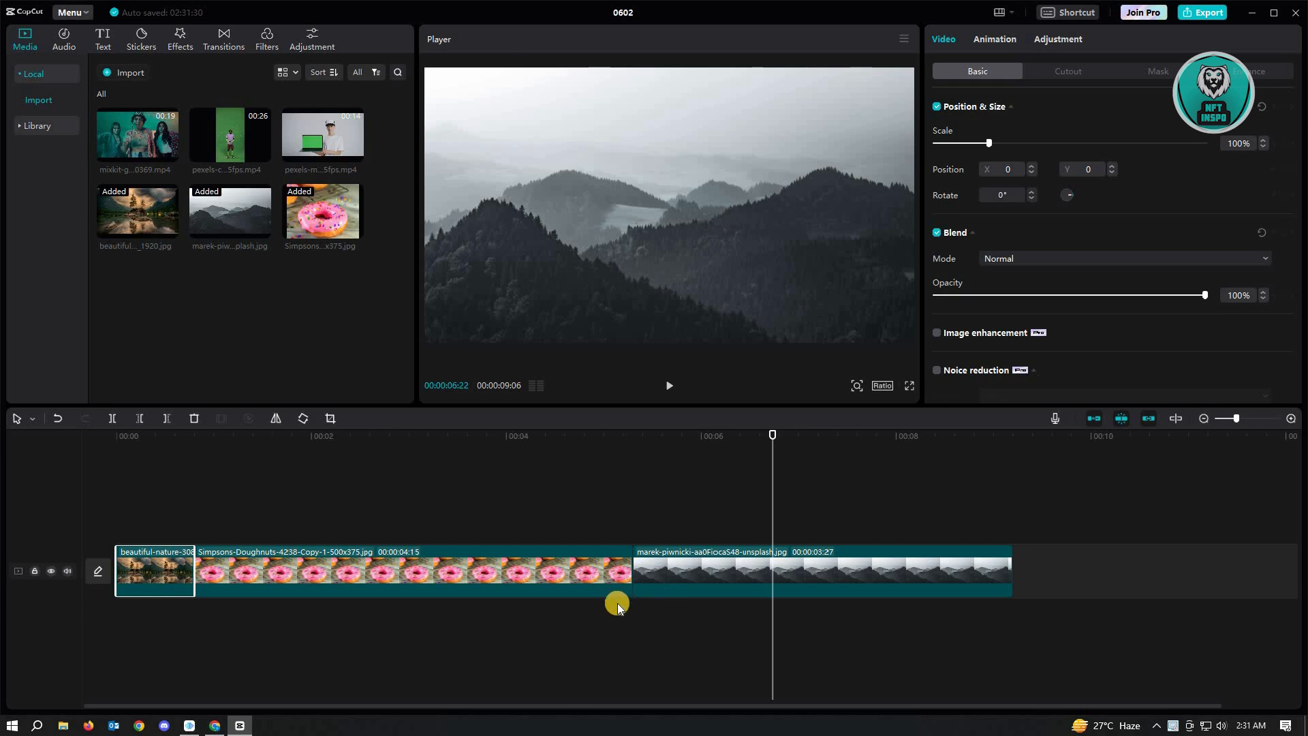
mouse_move(332, 414)
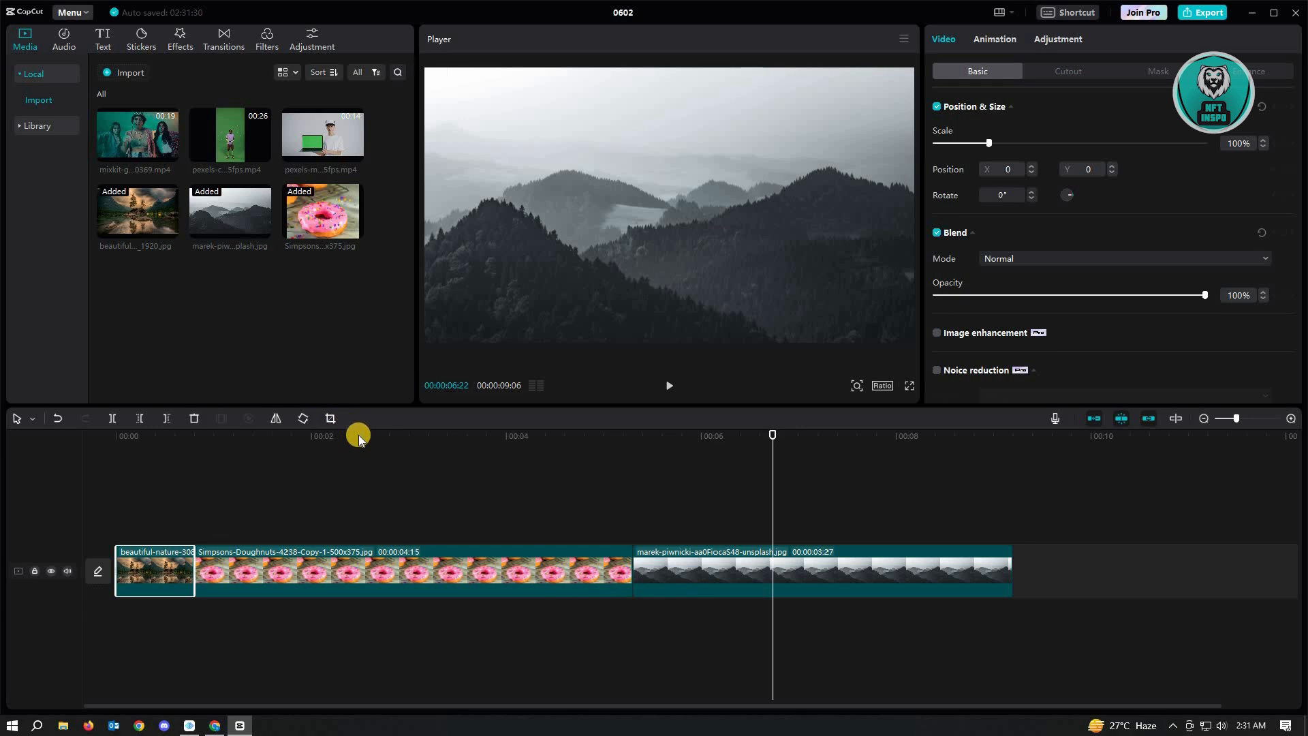
left_click(71, 12)
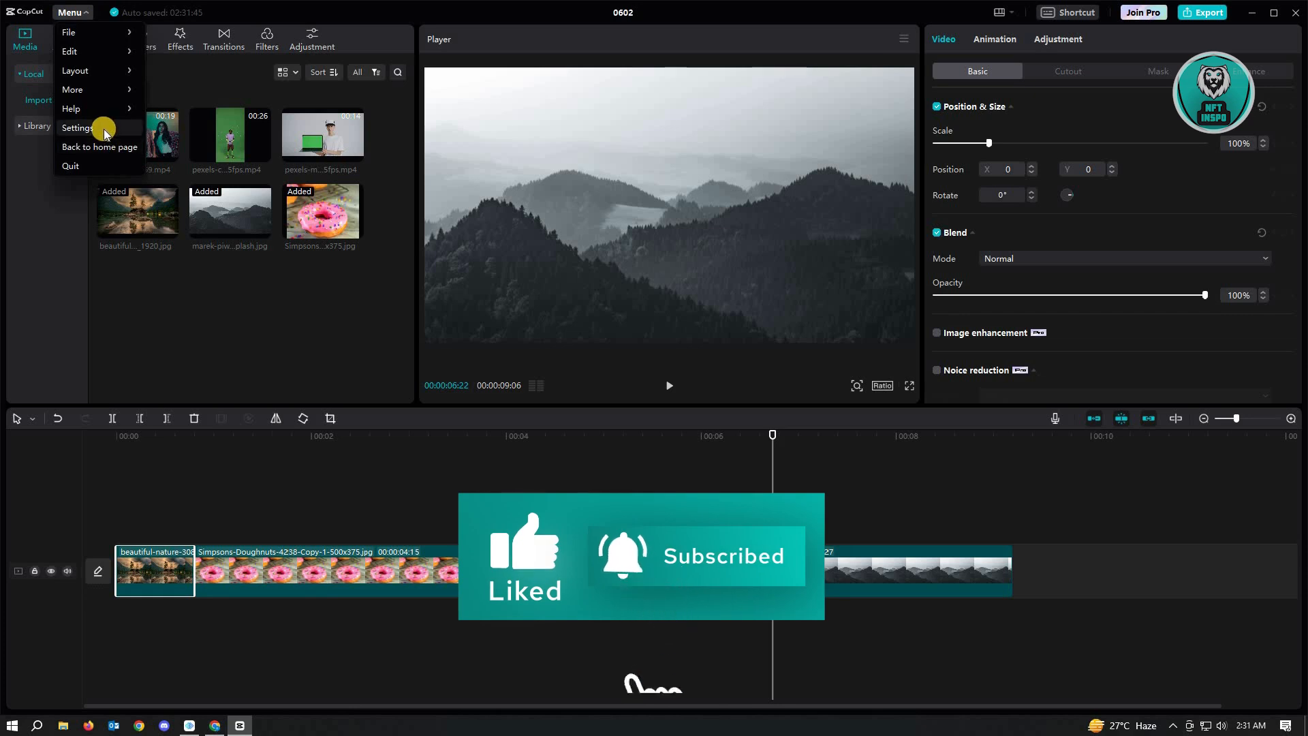
left_click(76, 128)
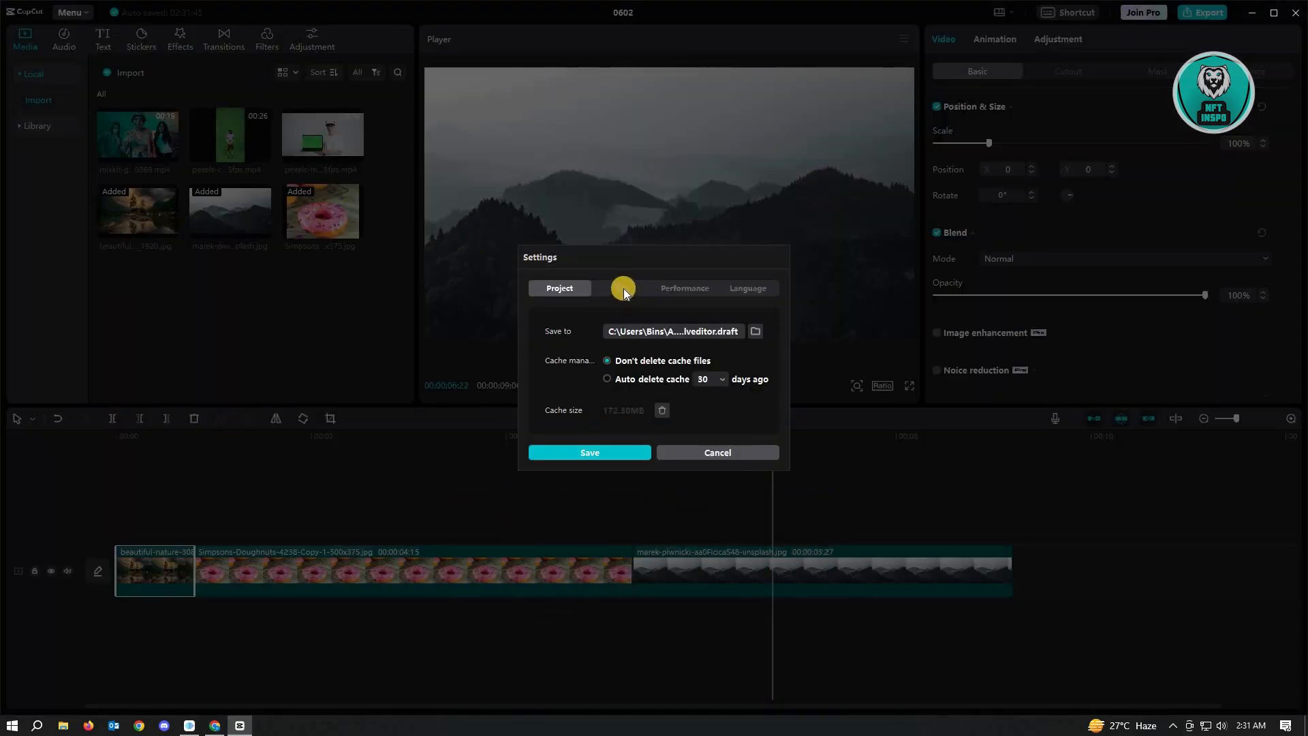
left_click(622, 288)
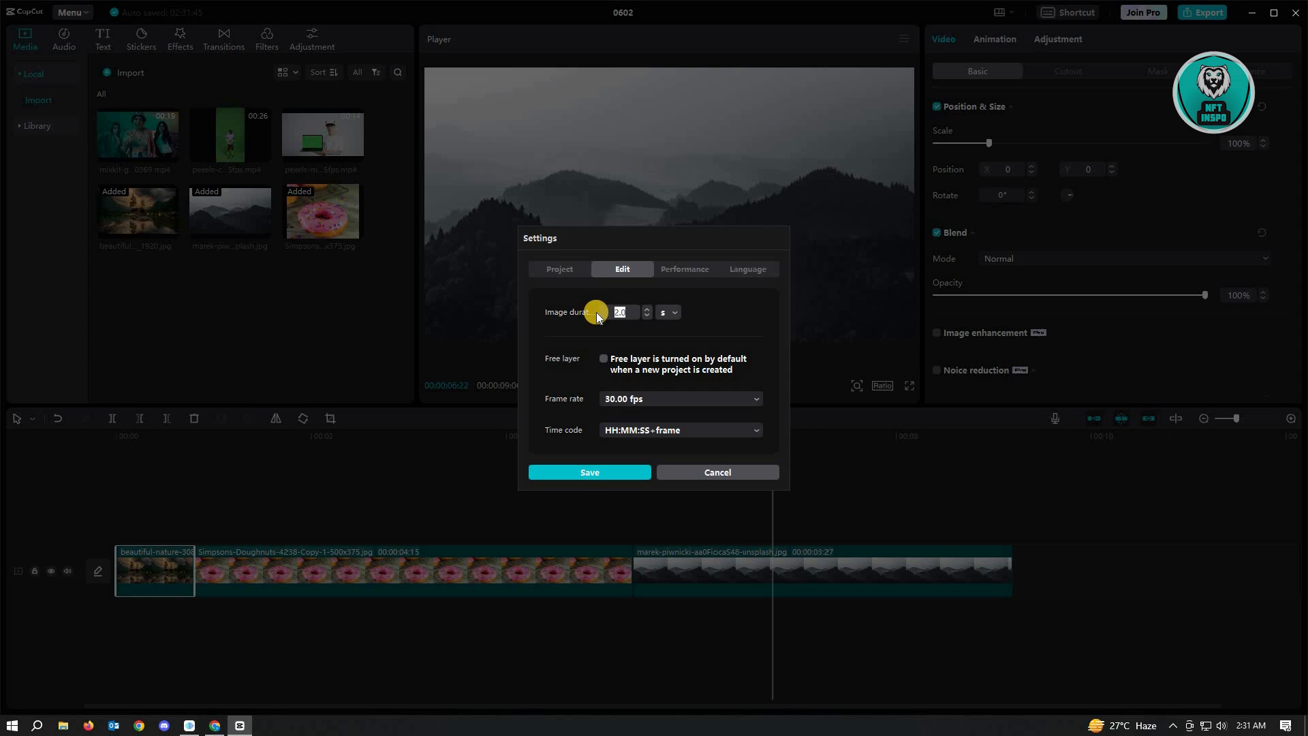
type("3")
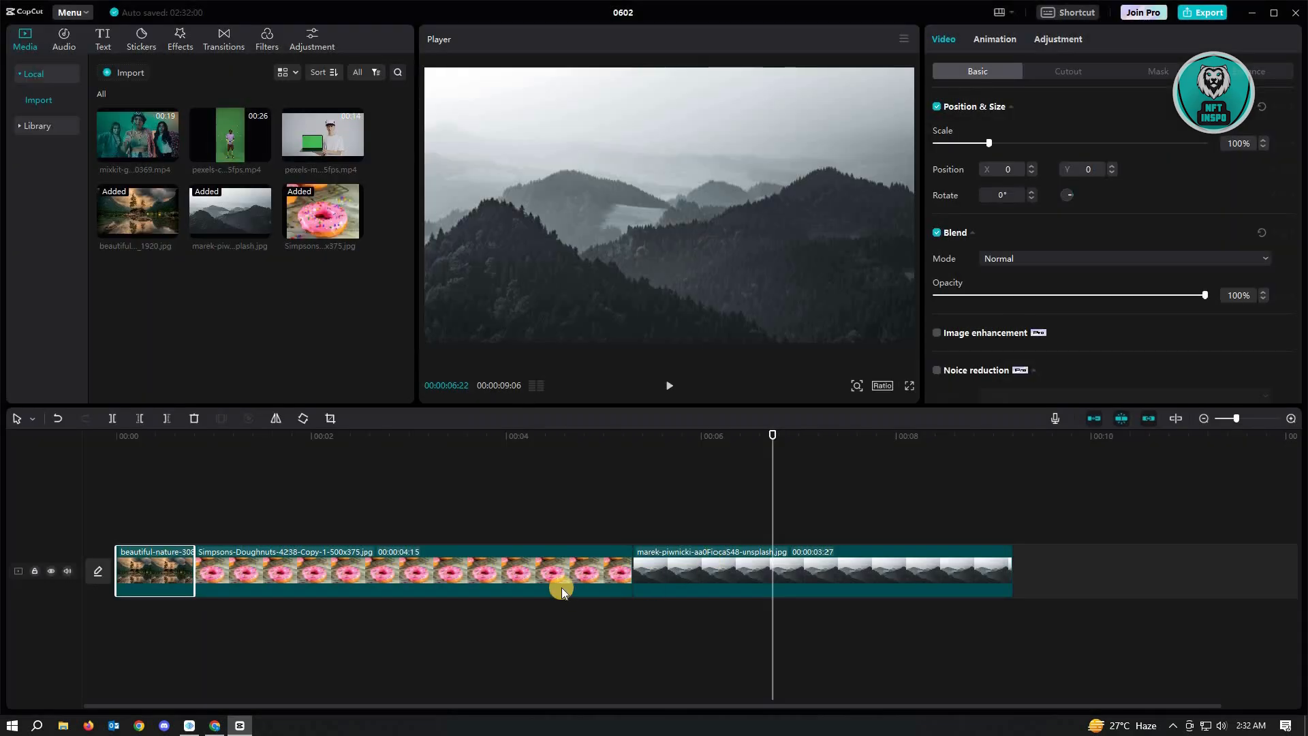
mouse_move(525, 580)
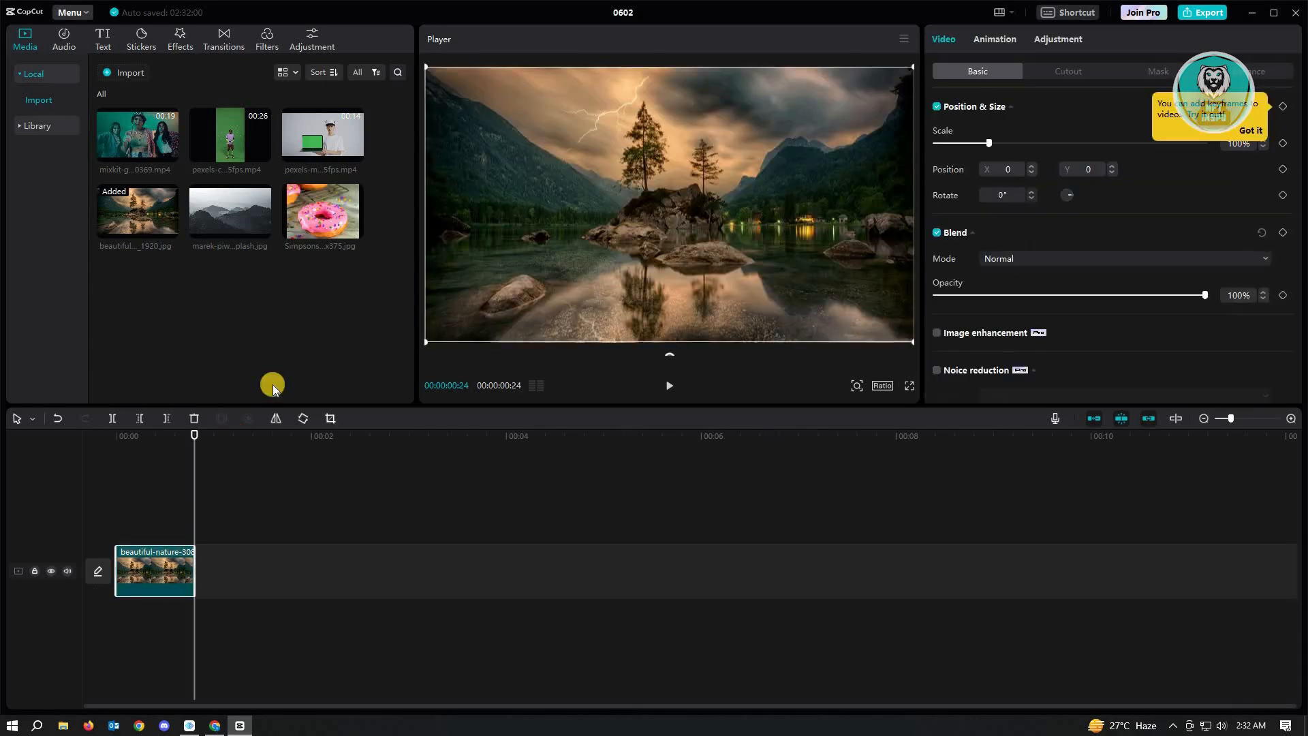
Select the nature, misty mountain and doughnut photos and drag them onto the cleared timeline
left_click(136, 210)
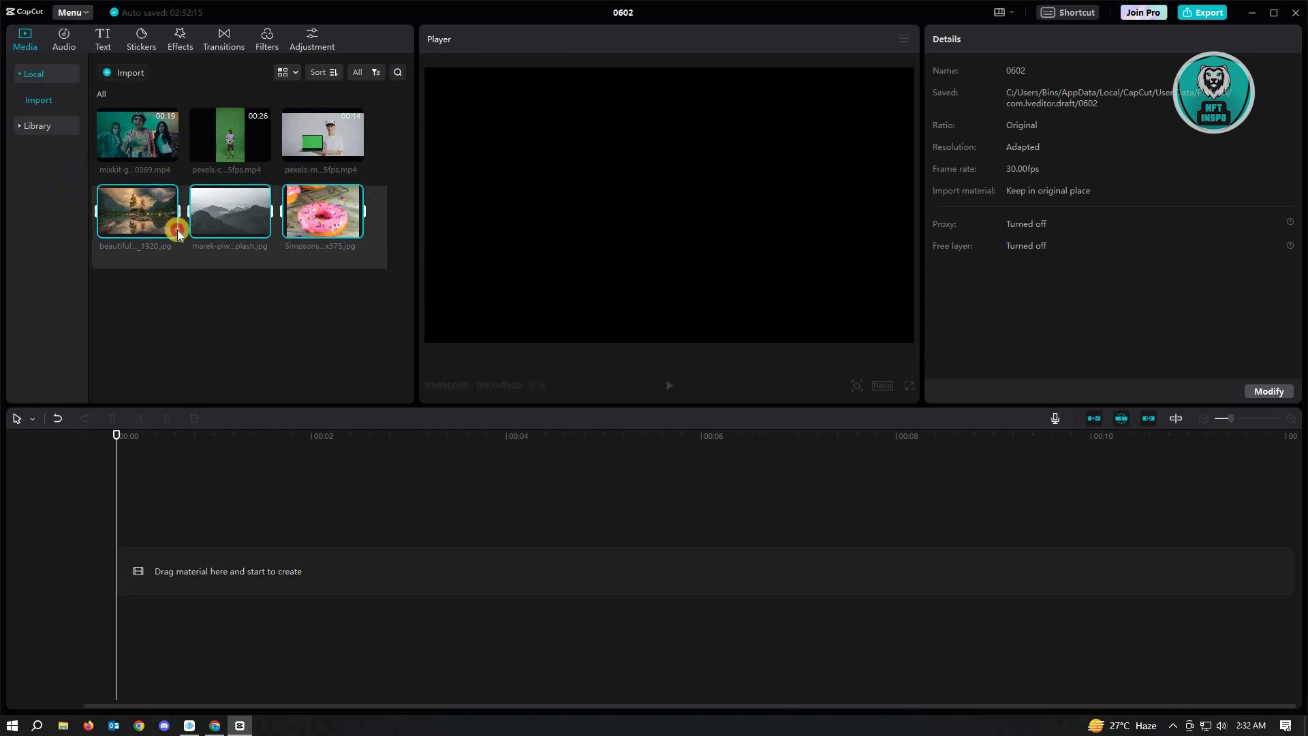
left_click_drag(136, 212, 409, 588)
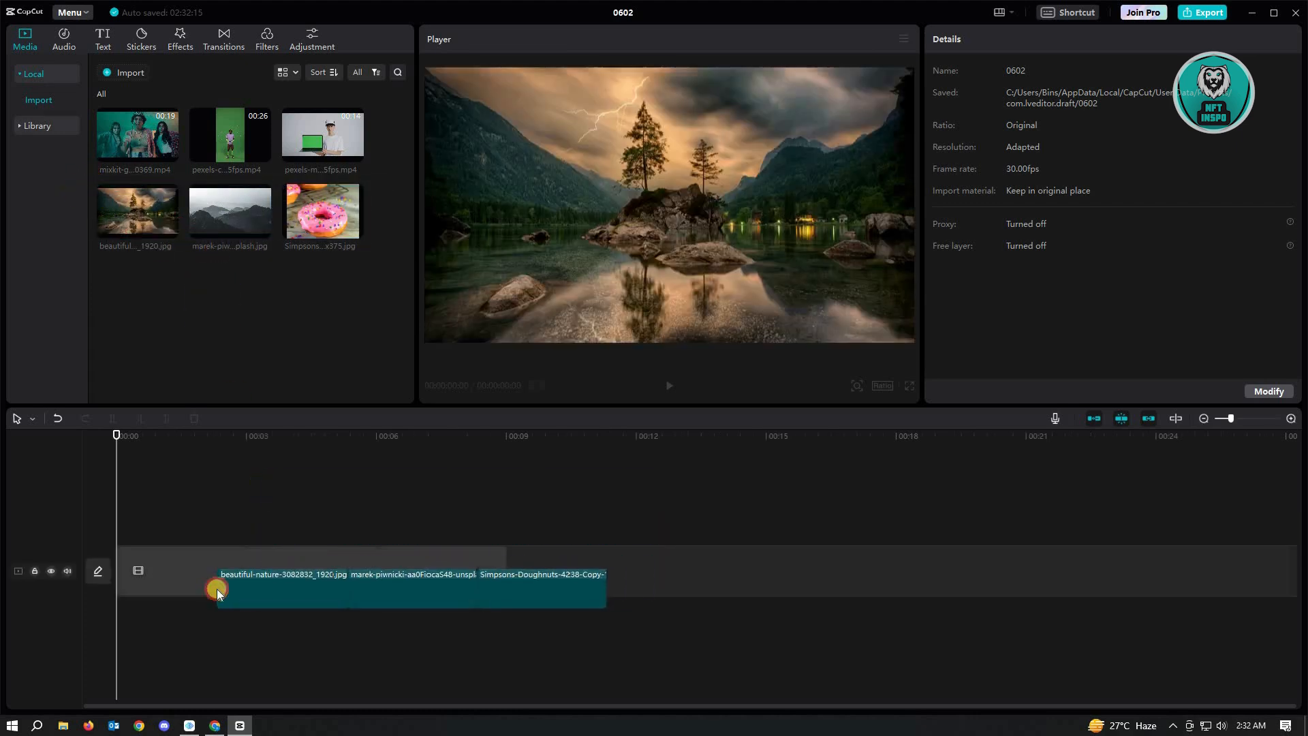